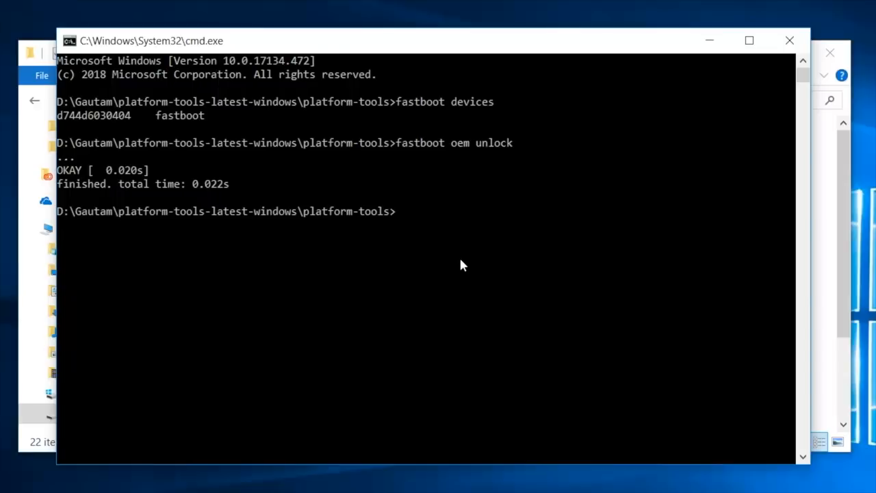
Run 'fastboot reboot' to restart the phone after the unlock reports OKAY
text(fas)
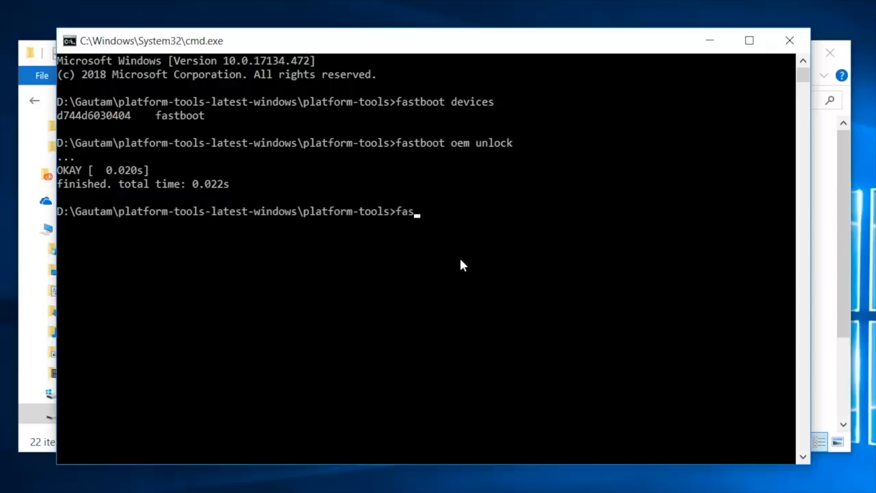
text(tboot)
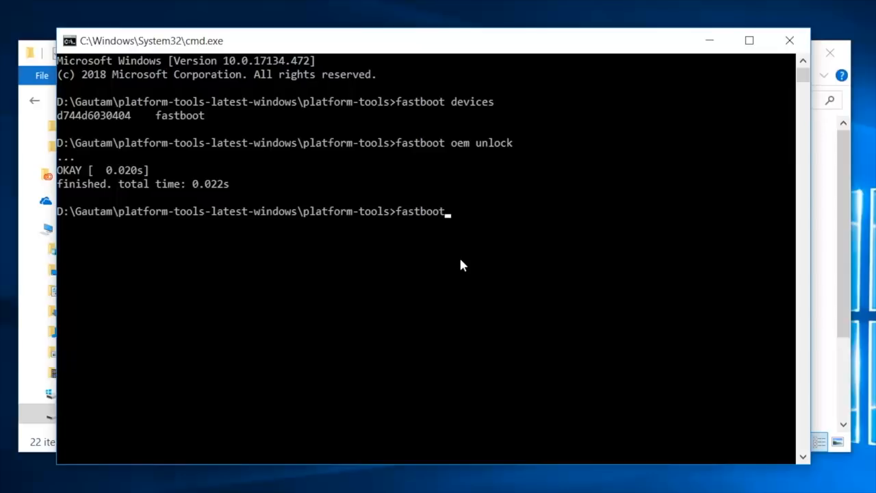
text(reboot)
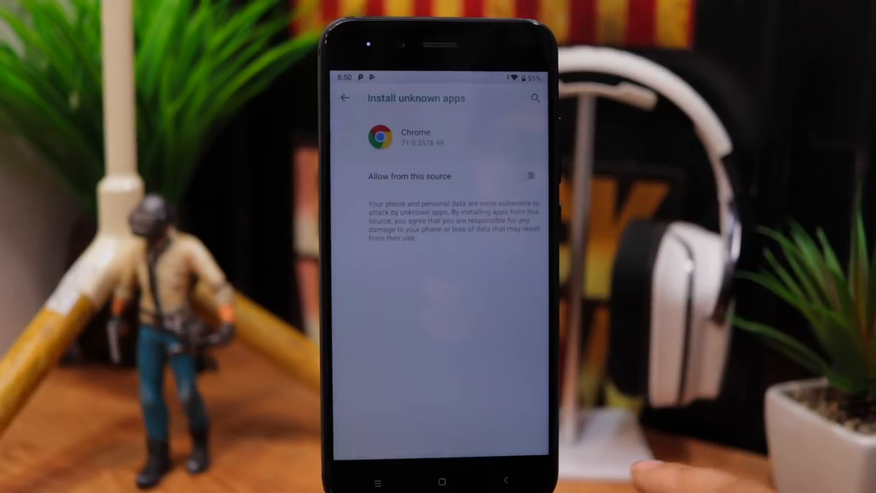
Switch on 'Allow from this source' for Chrome so Magisk can be installed
click(532, 175)
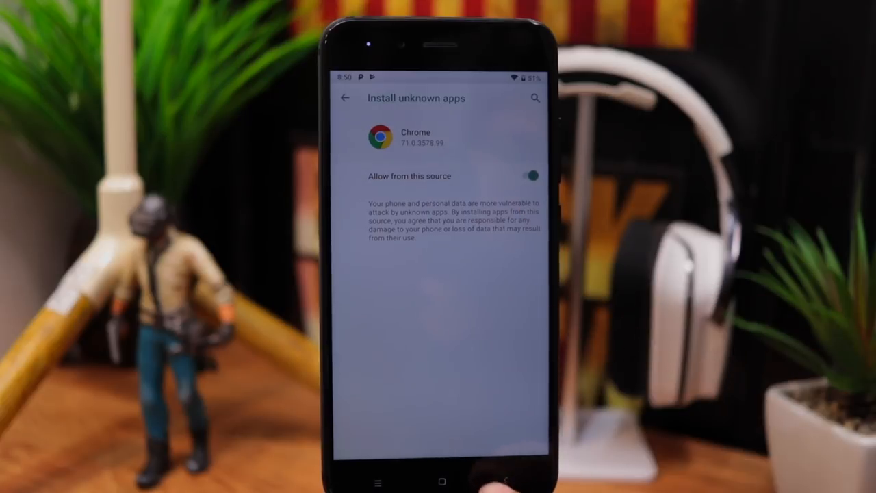